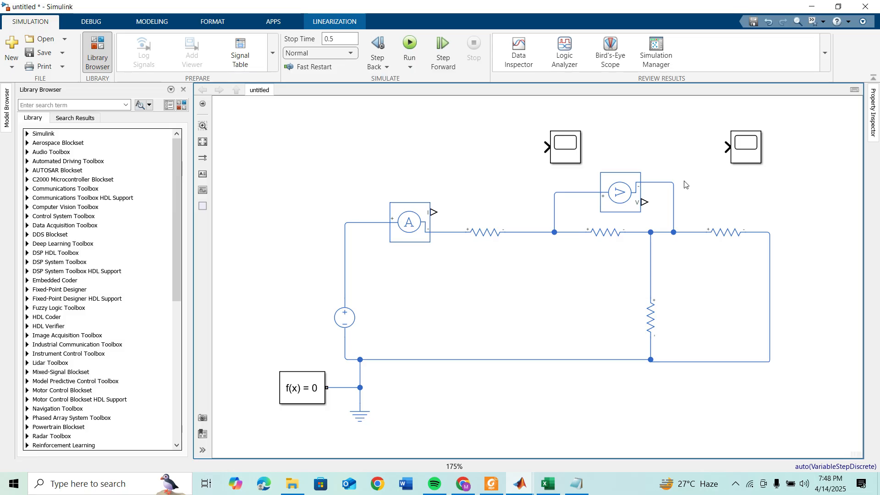
mouse_move(192, 109)
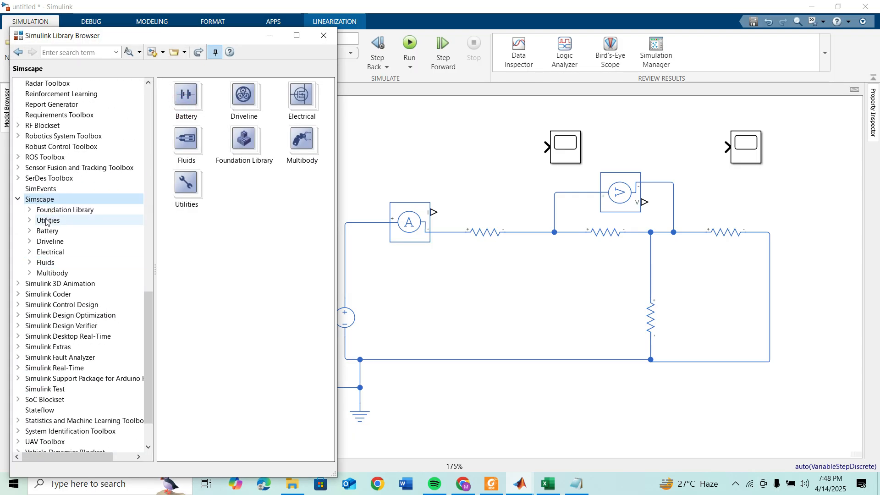
Step: Place a PS-Simulink Converter from Simscape Utilities beside the Voltage Sensor output
click(47, 220)
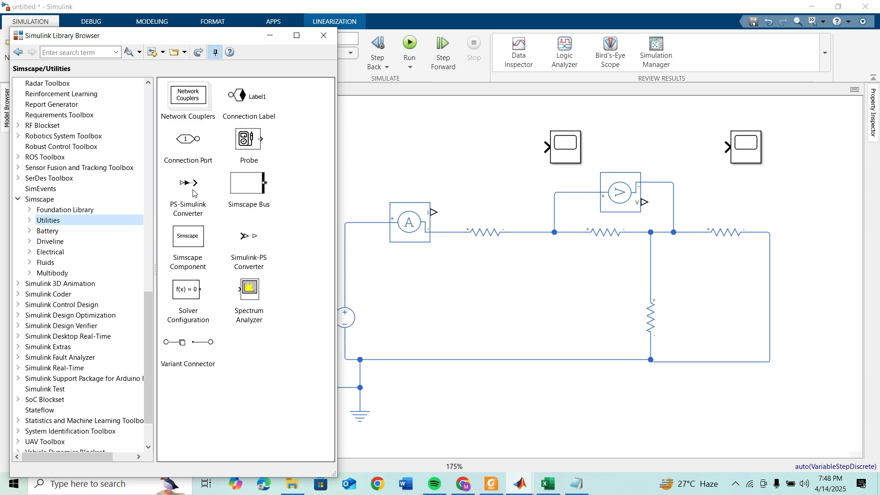
click(187, 186)
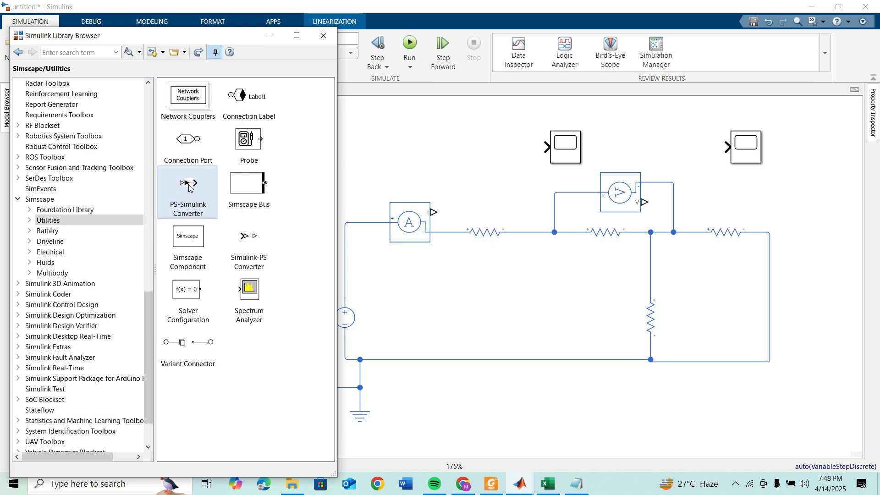
drag(187, 186, 698, 202)
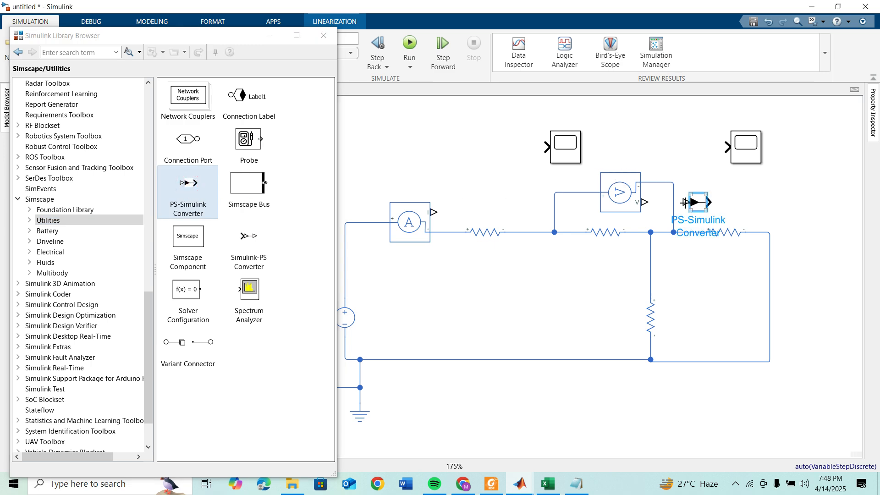
click(697, 202)
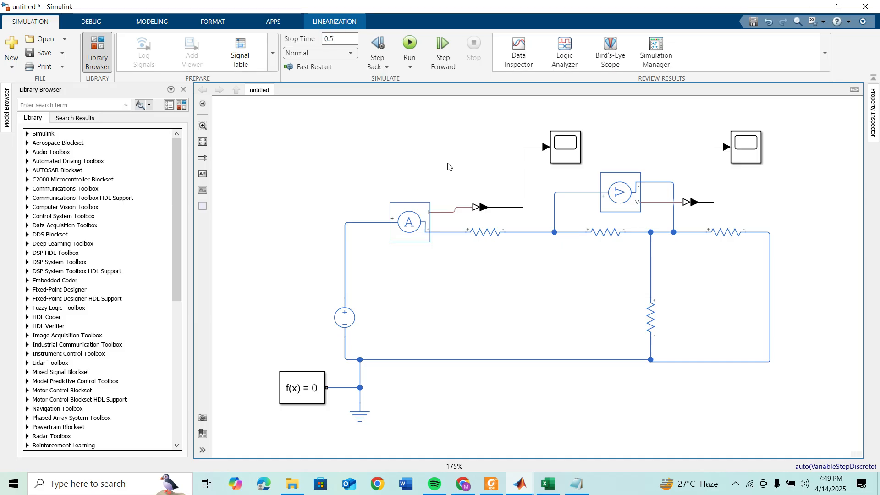
Step: Run the 0.5 s simulation and maximize the voltage Scope, showing a steady trace near 11
click(410, 222)
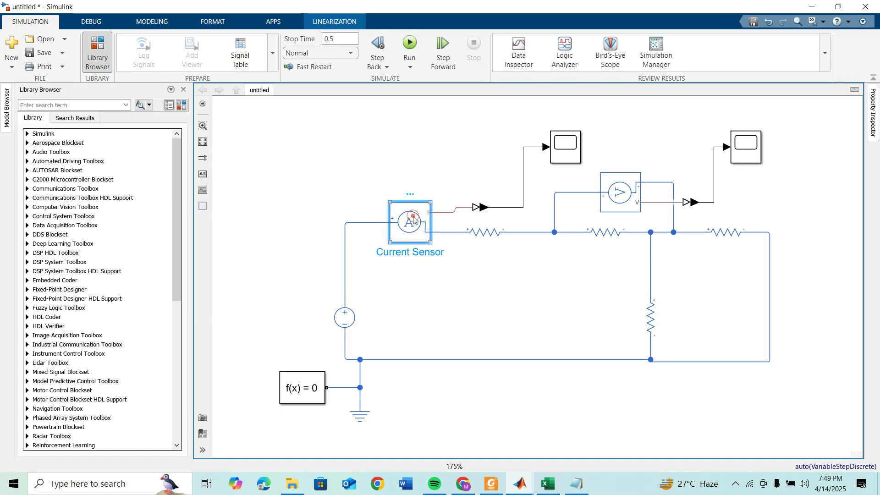
click(410, 222)
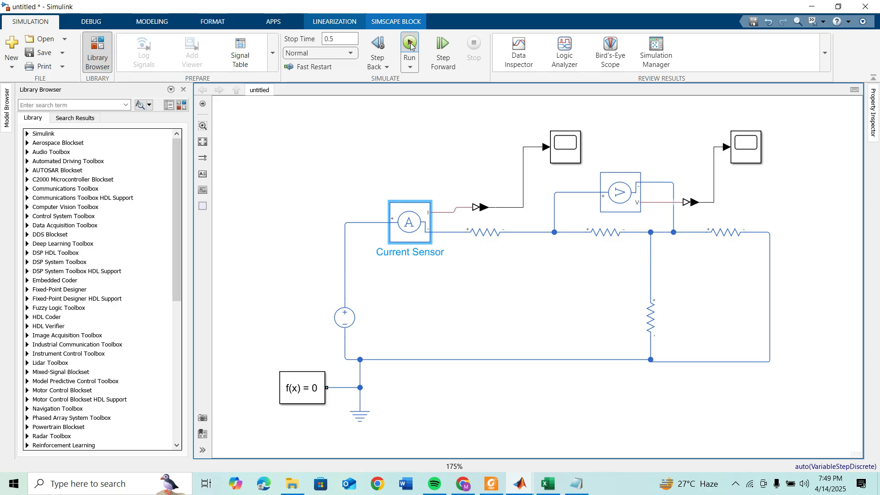
click(409, 42)
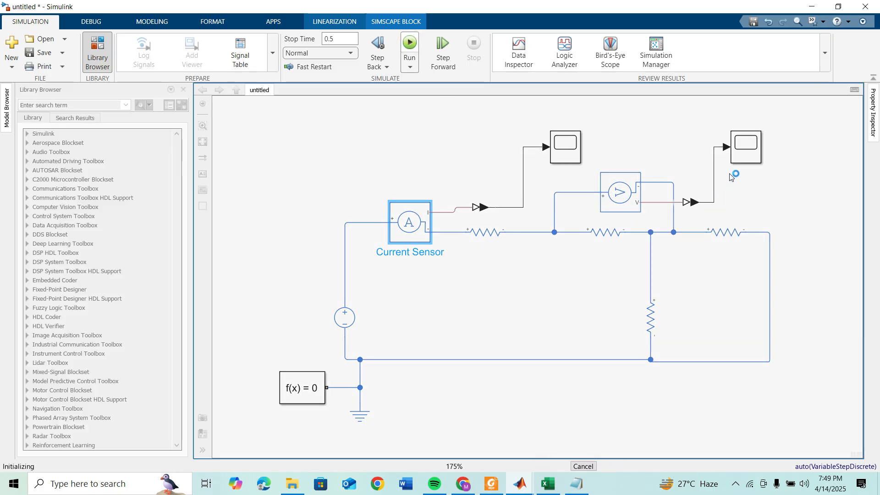
double_click(745, 148)
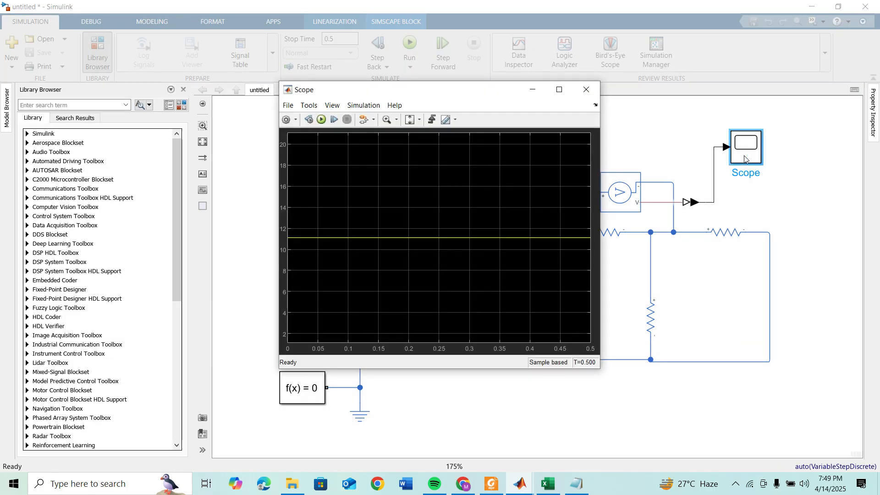
click(558, 90)
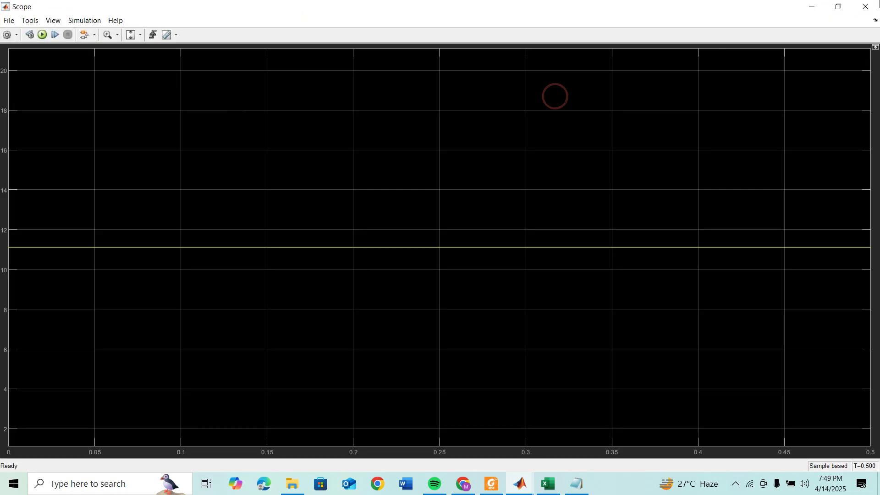